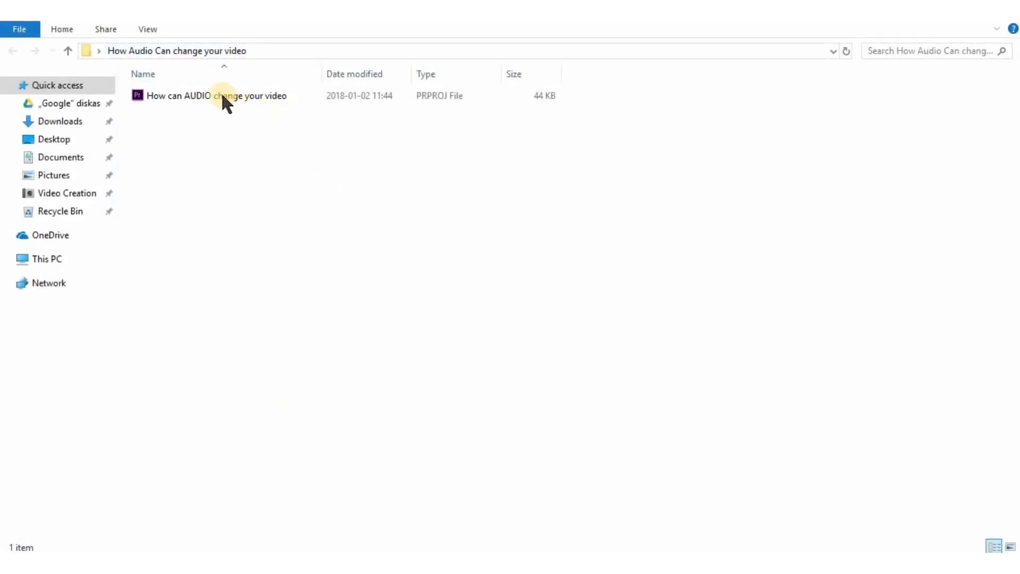
# Confirm the original project fails to open in Premiere, then name its duplicate 'Fixed'.
pyautogui.doubleClick(217, 95)
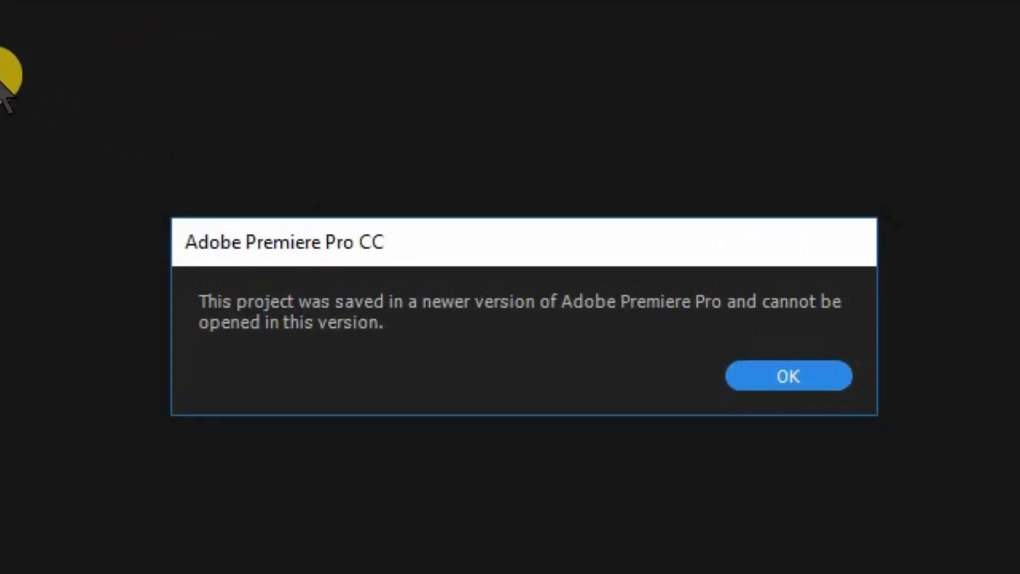
pyautogui.moveTo(280, 325)
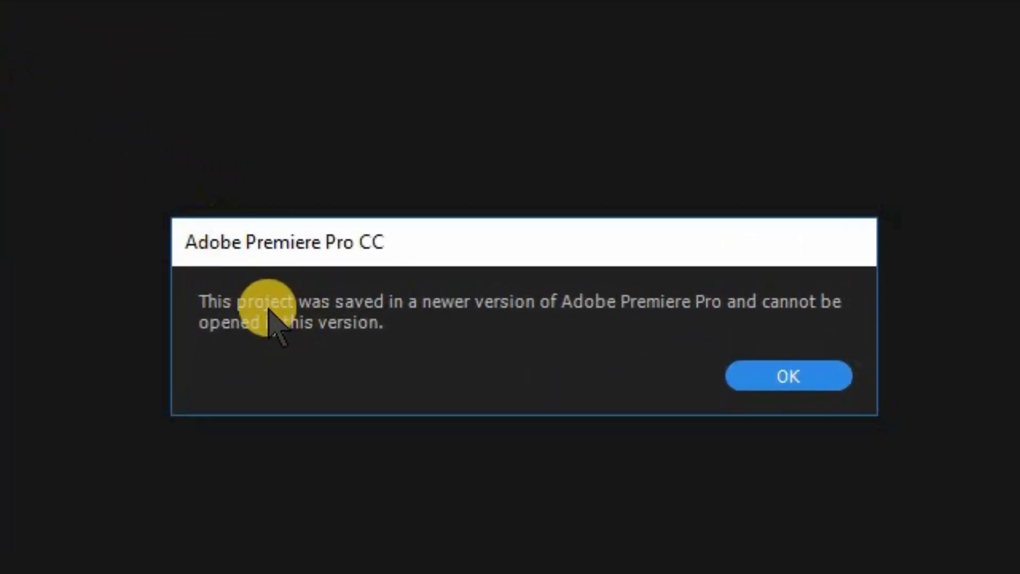
pyautogui.click(789, 376)
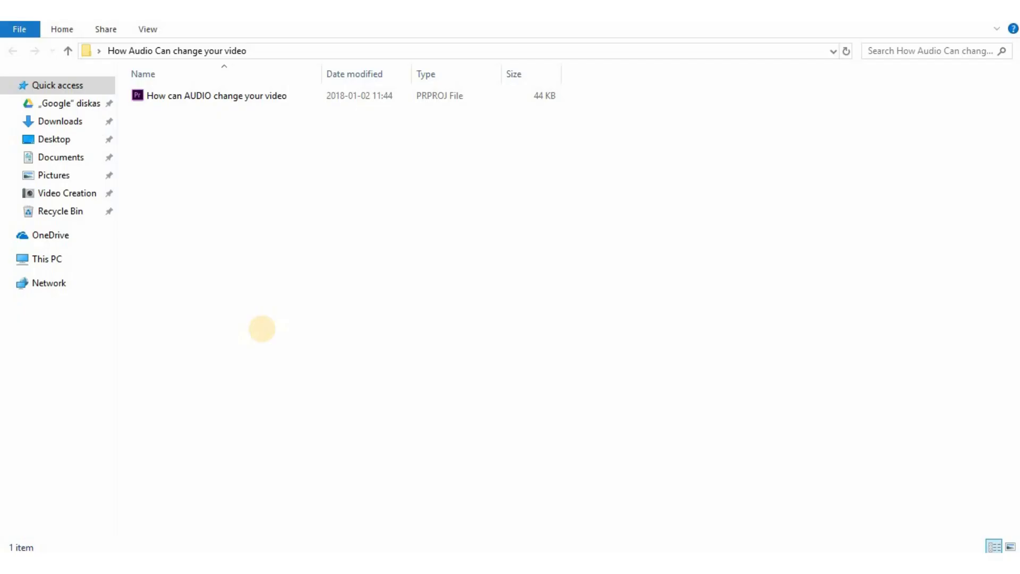
pyautogui.moveTo(284, 290)
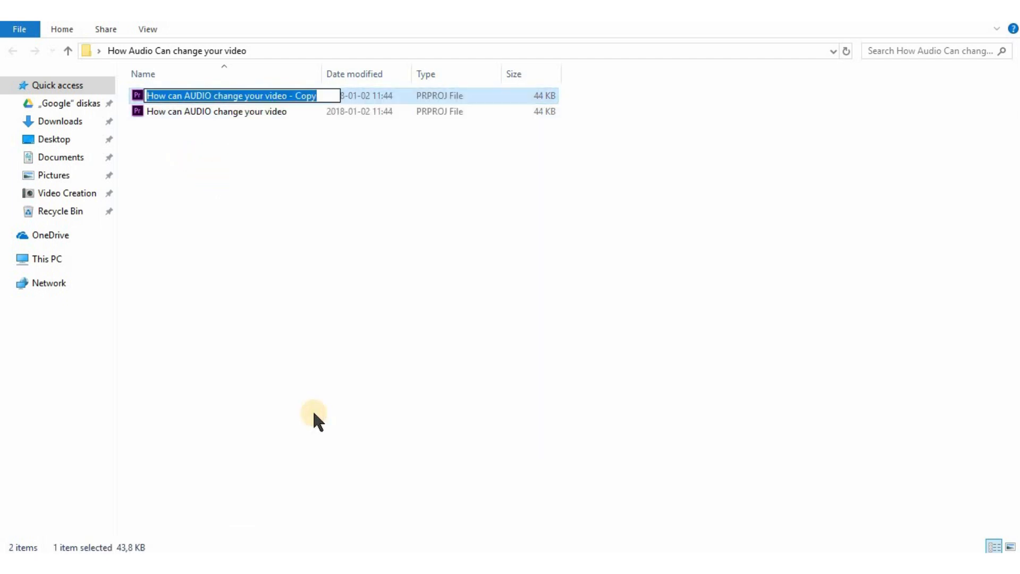
pyautogui.write('Fixed')
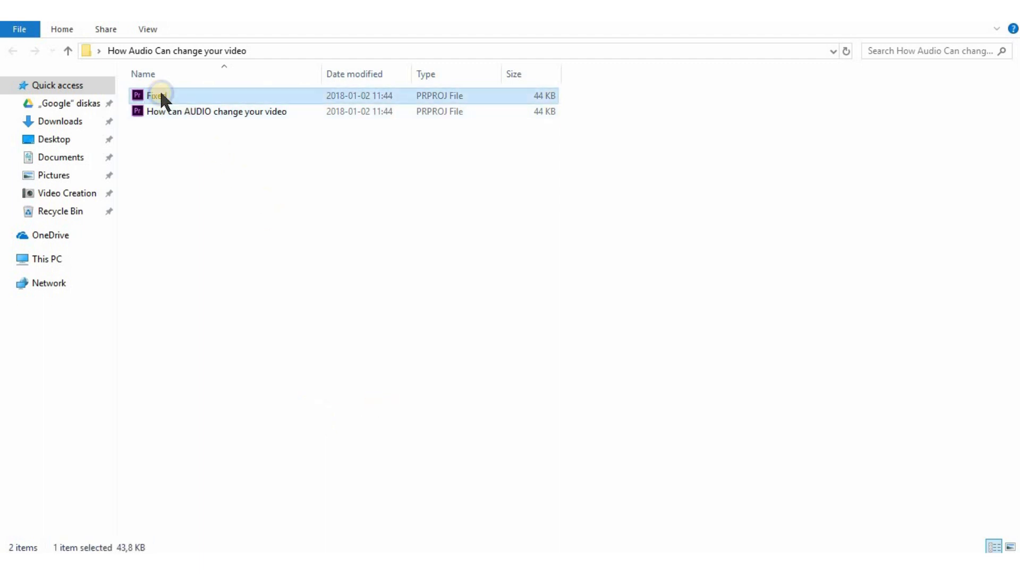
# Extract the Fixed copy with 7-Zip and refresh the folder to show the 706 KB file.
pyautogui.rightClick(156, 96)
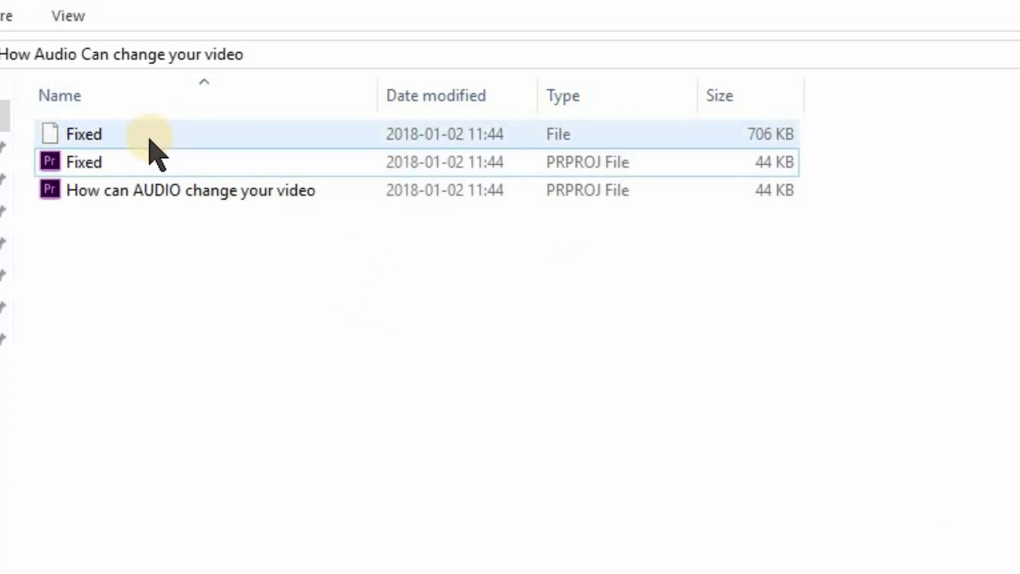
pyautogui.rightClick(101, 148)
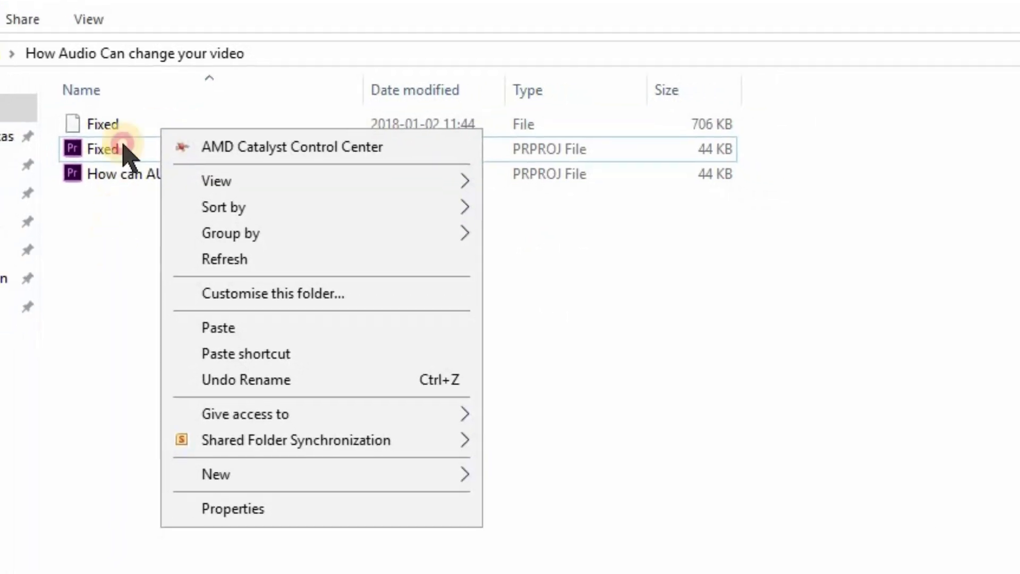
pyautogui.click(449, 146)
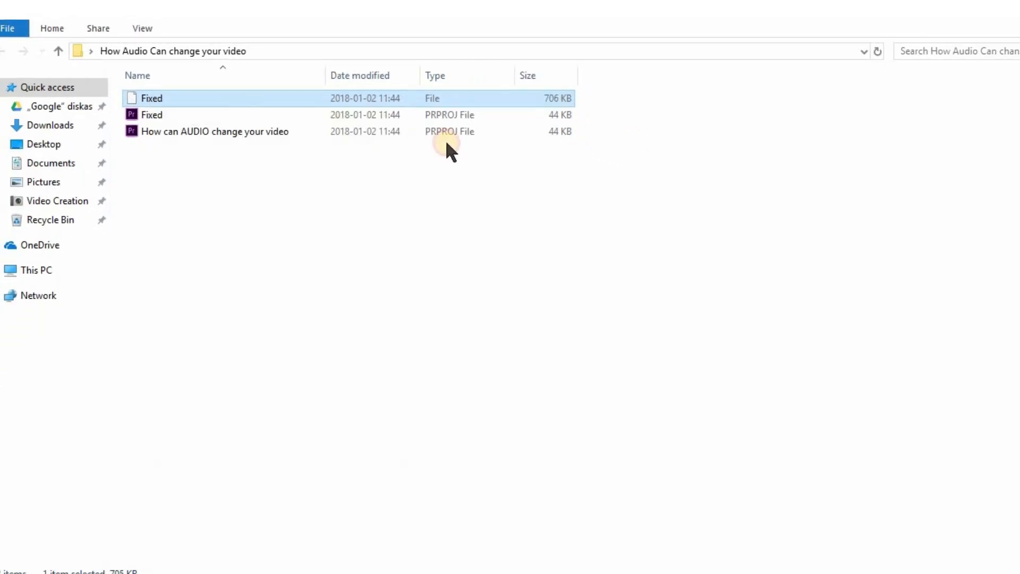
# Open the extracted Fixed file in Notepad, change the Project Version to 1, and close.
pyautogui.doubleClick(151, 97)
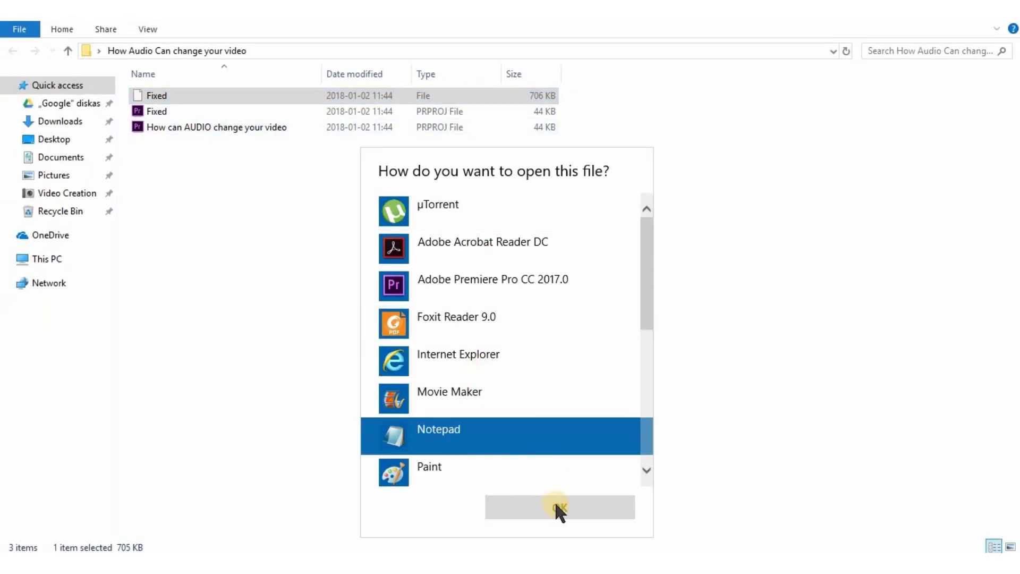
pyautogui.click(558, 507)
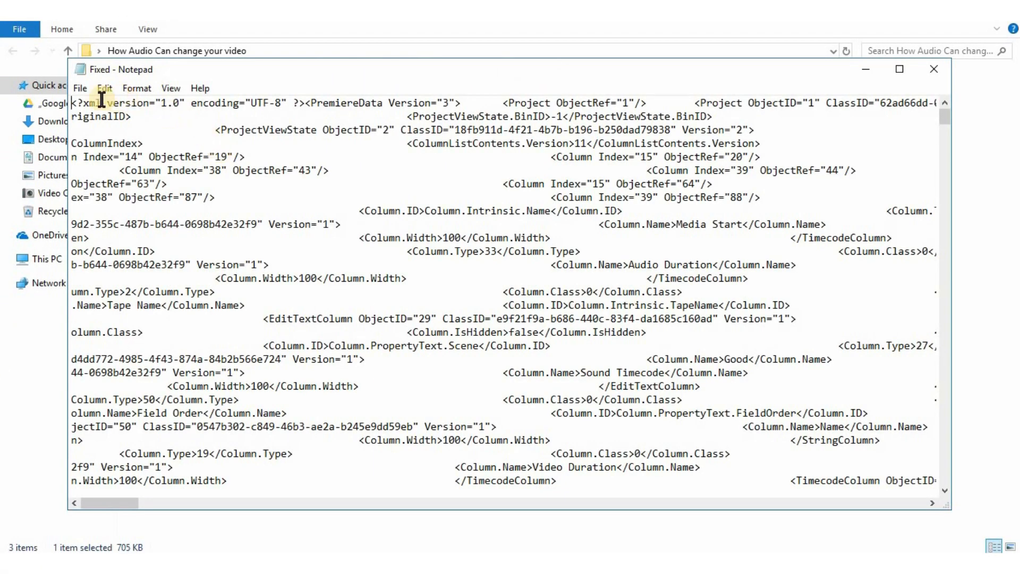
pyautogui.moveTo(483, 210)
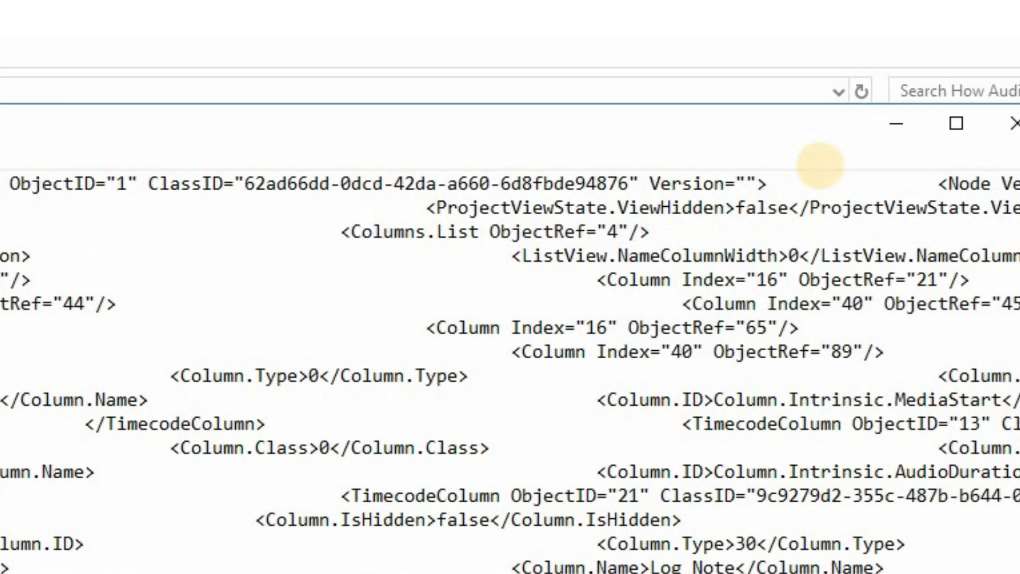
pyautogui.write('1')
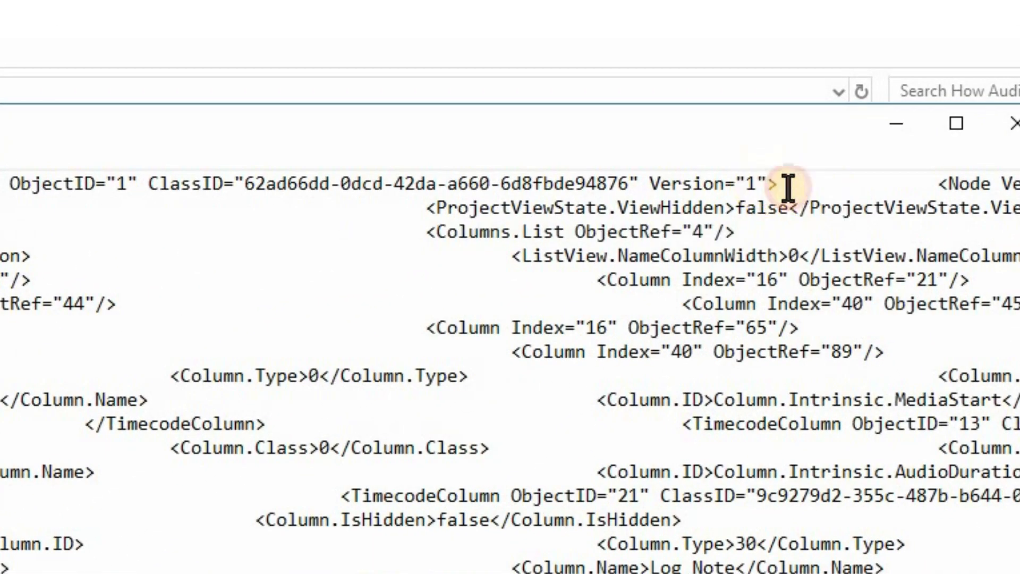
pyautogui.moveTo(1009, 124)
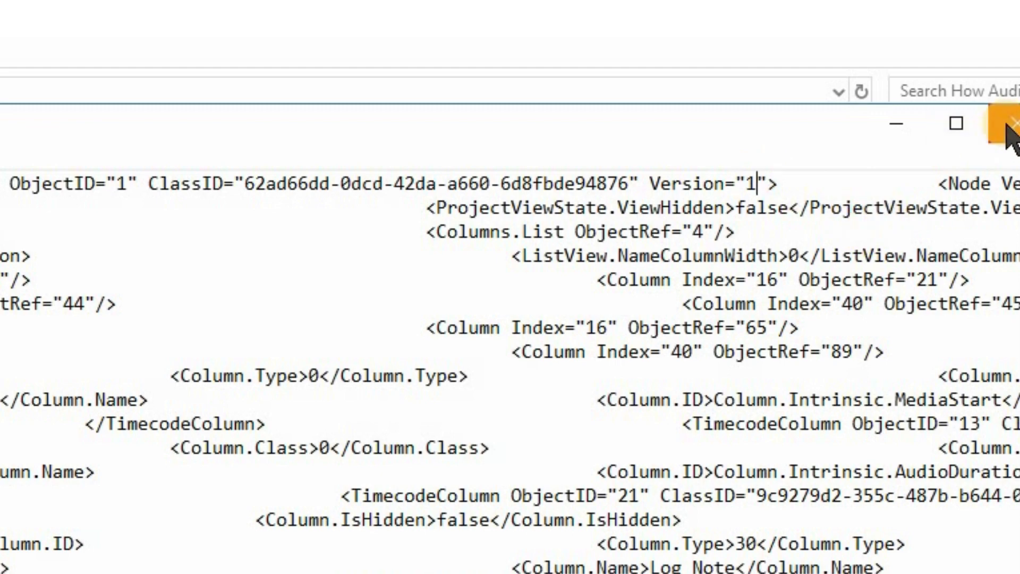
pyautogui.click(1005, 124)
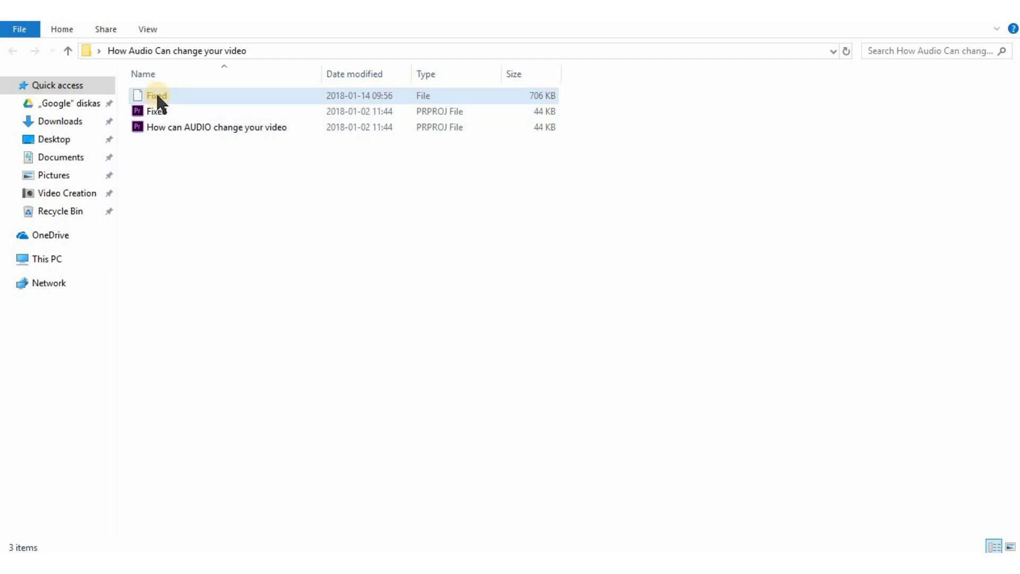
pyautogui.moveTo(156, 96)
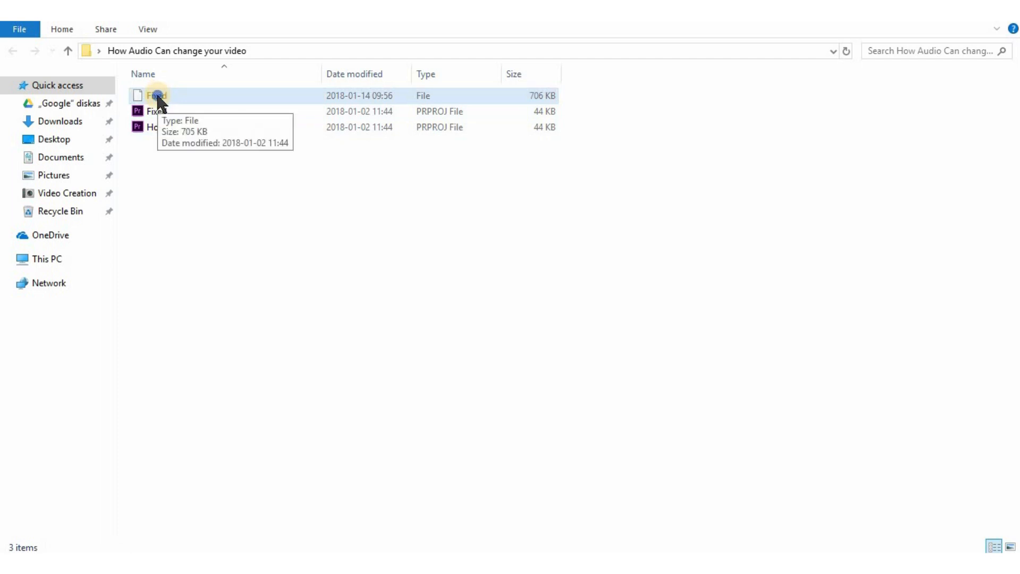
# Compress the edited Fixed file into Fixed.gz, then rename it with a .prproj extension.
pyautogui.rightClick(156, 96)
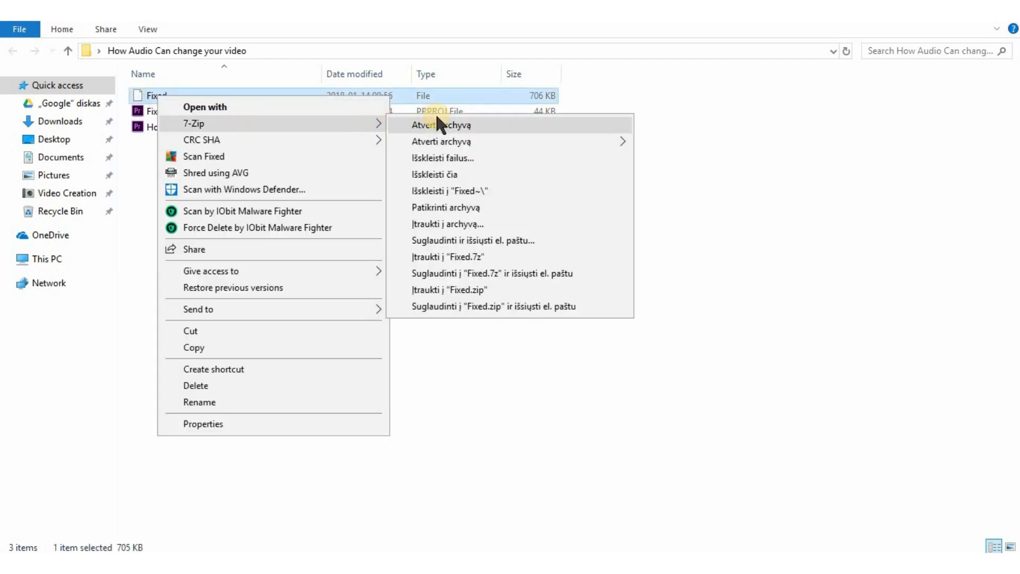
pyautogui.click(446, 224)
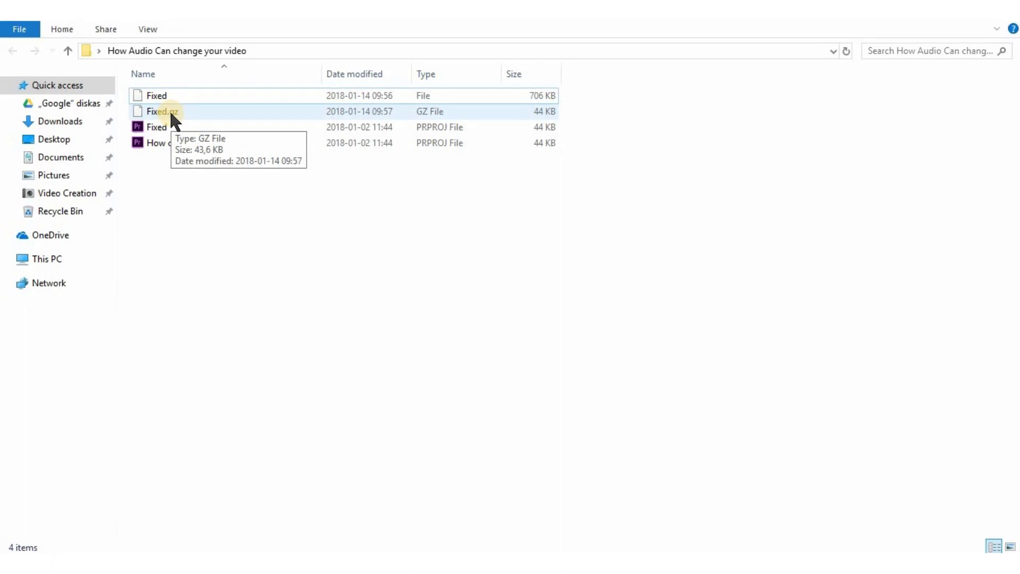
pyautogui.rightClick(161, 112)
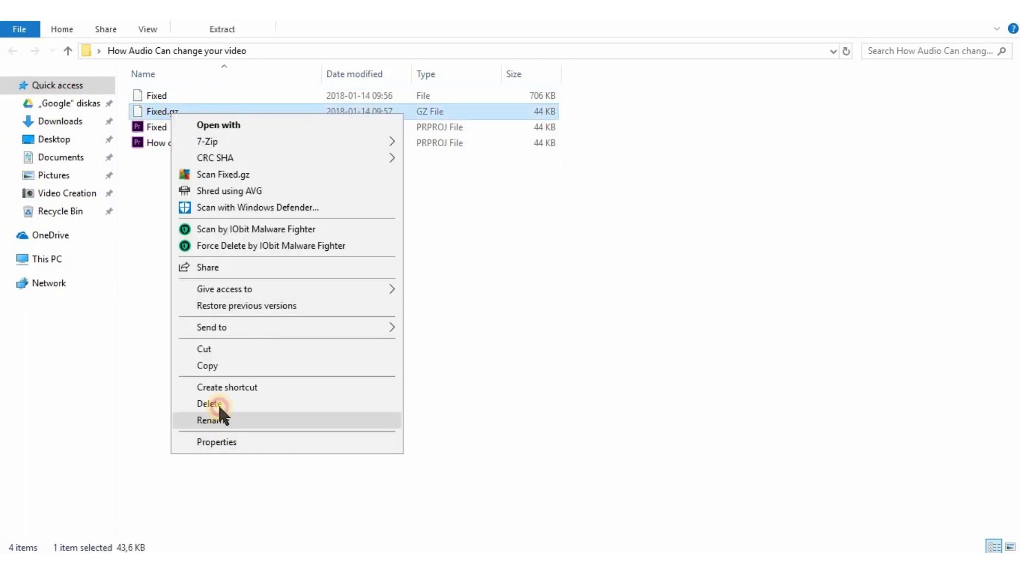
pyautogui.click(213, 420)
pyautogui.write('prproj')
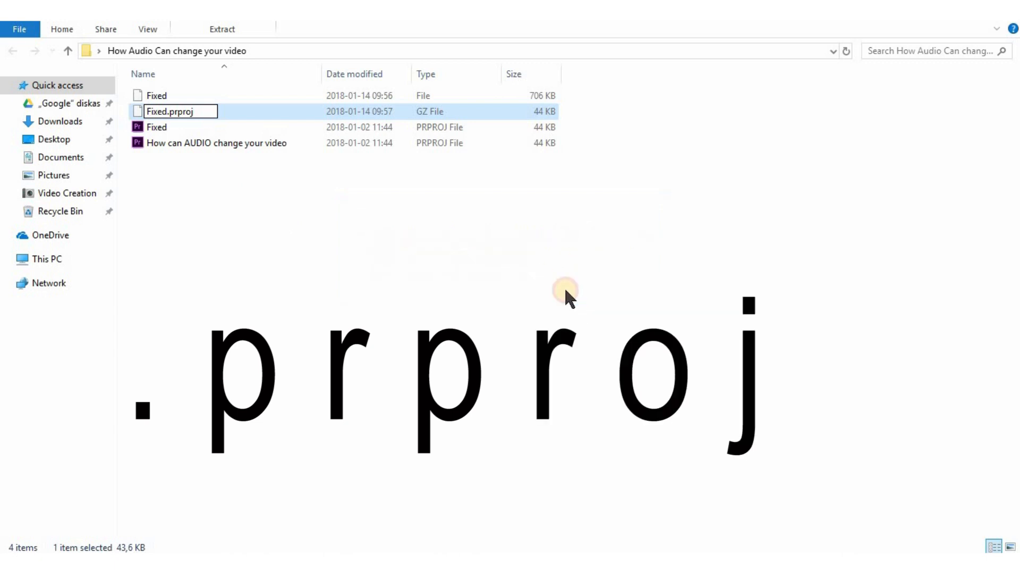
pyautogui.press('Return')
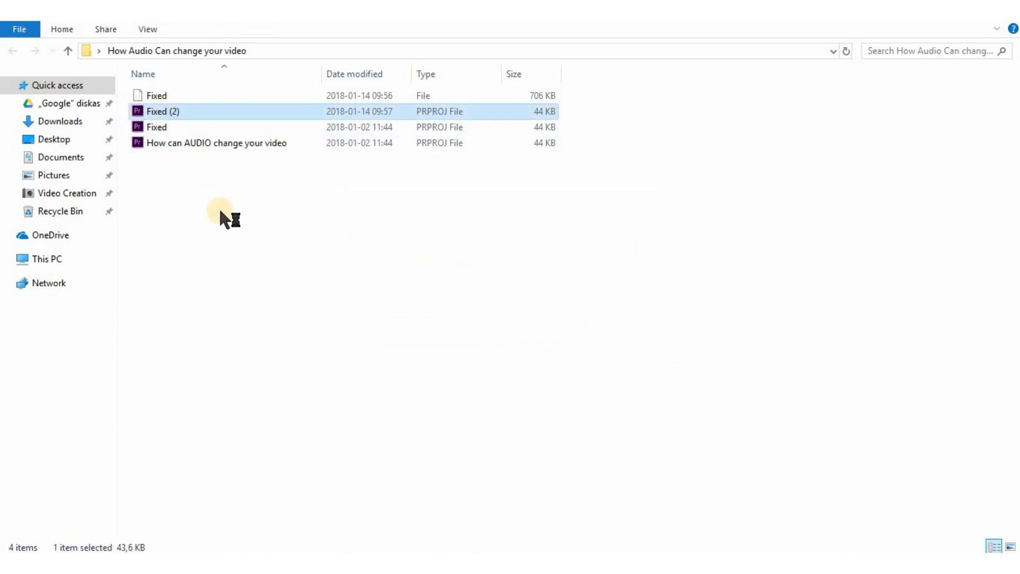
# Open Fixed (2).prproj, accept conversion to Fixed (2)_1, and cancel media relinking.
pyautogui.doubleClick(163, 110)
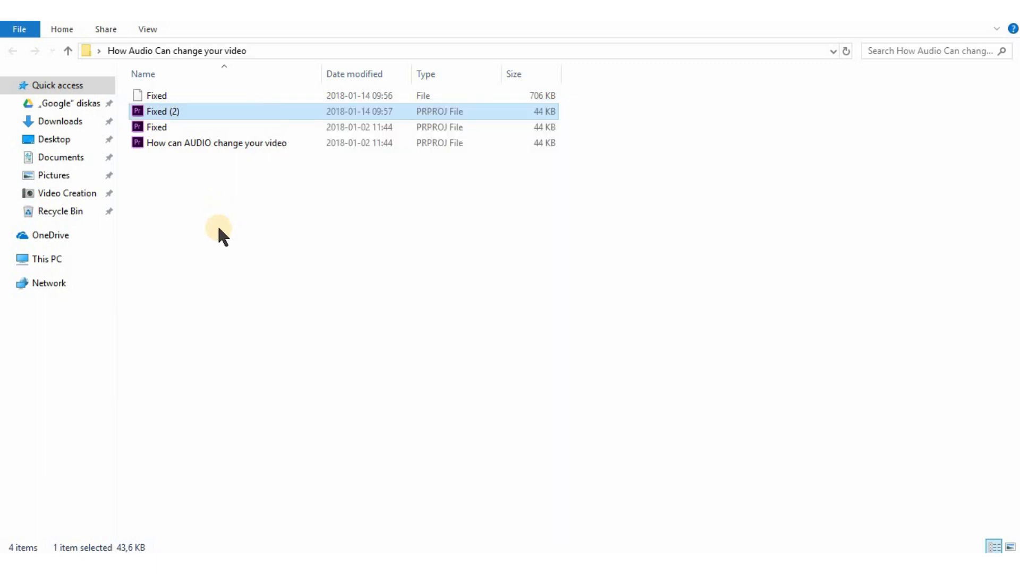
pyautogui.doubleClick(162, 110)
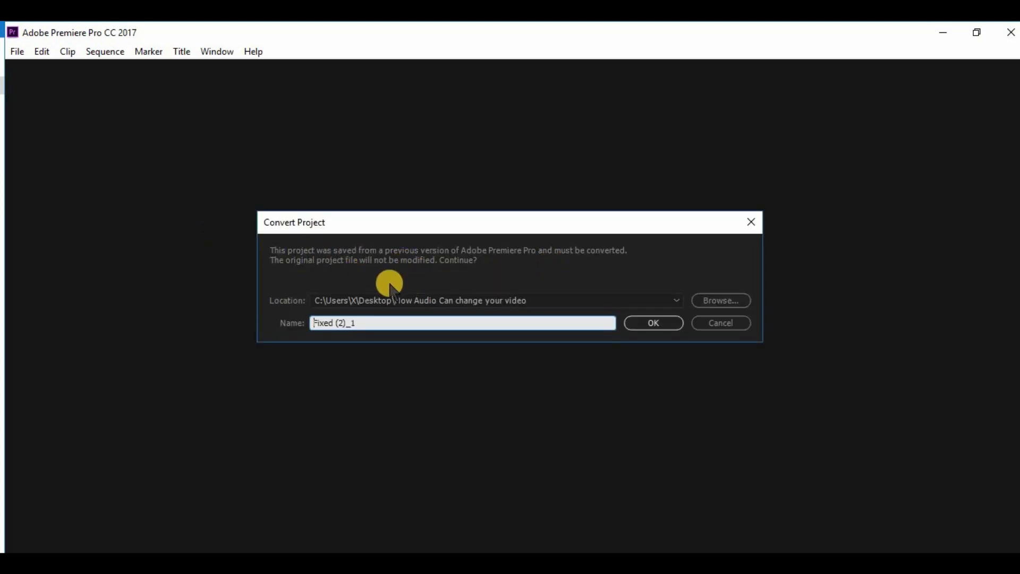
pyautogui.click(653, 323)
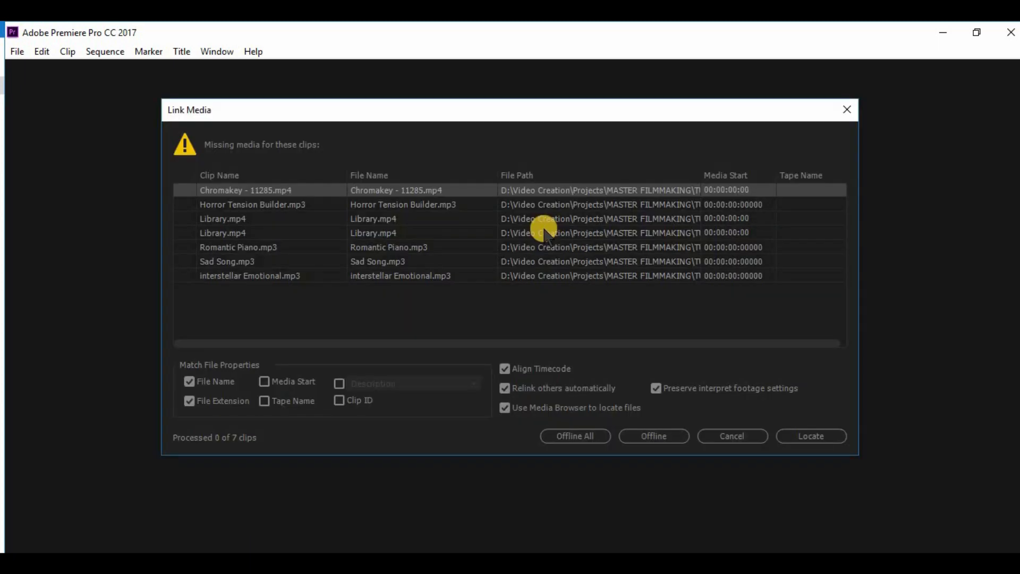
pyautogui.moveTo(696, 431)
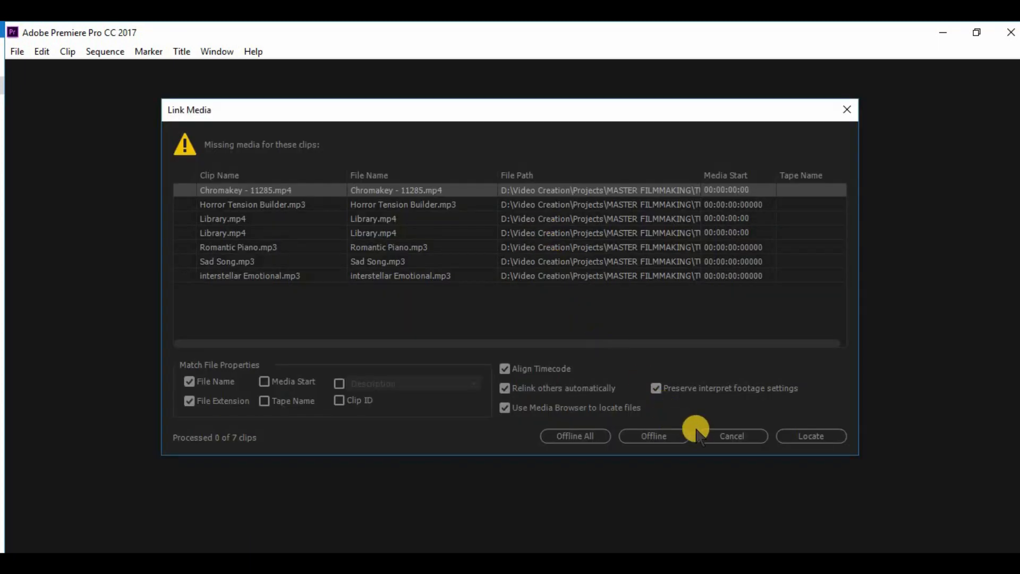
pyautogui.moveTo(732, 442)
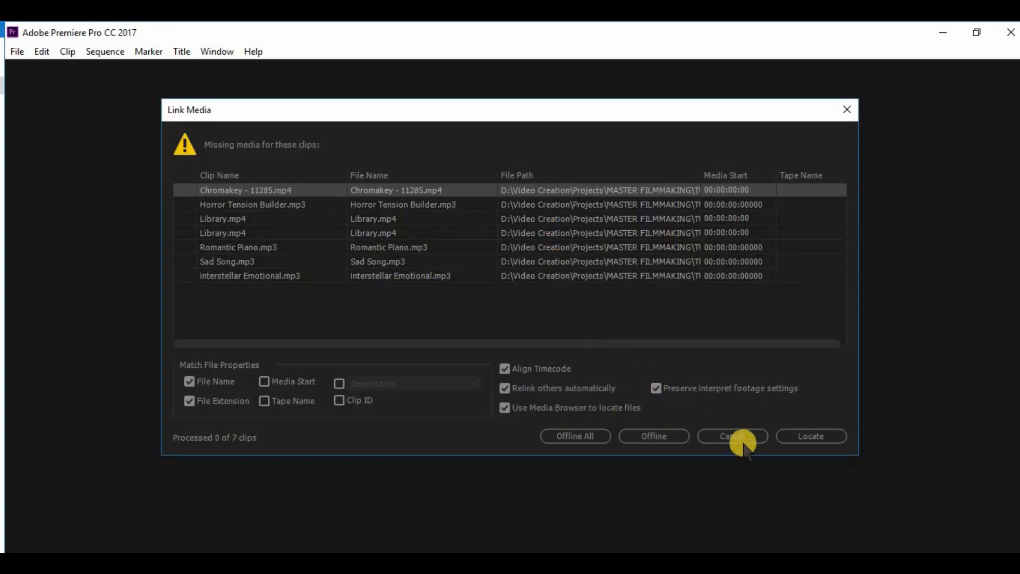
pyautogui.click(733, 436)
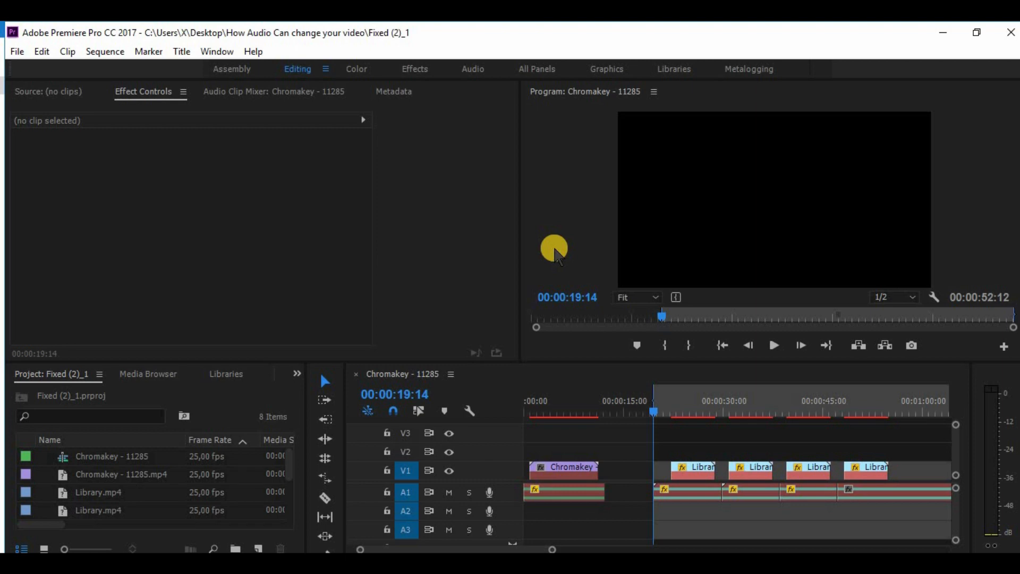
pyautogui.moveTo(317, 487)
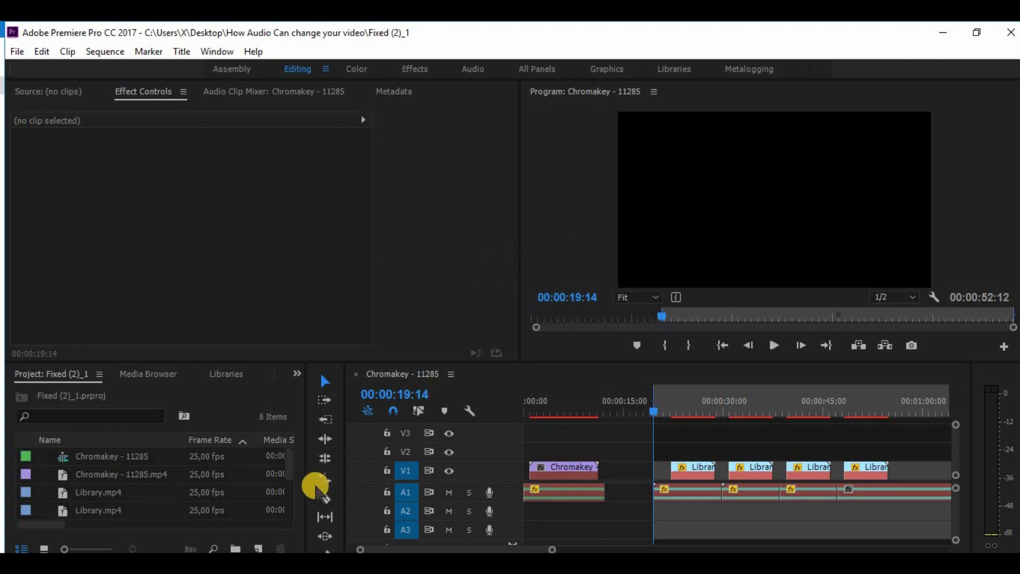
pyautogui.moveTo(641, 443)
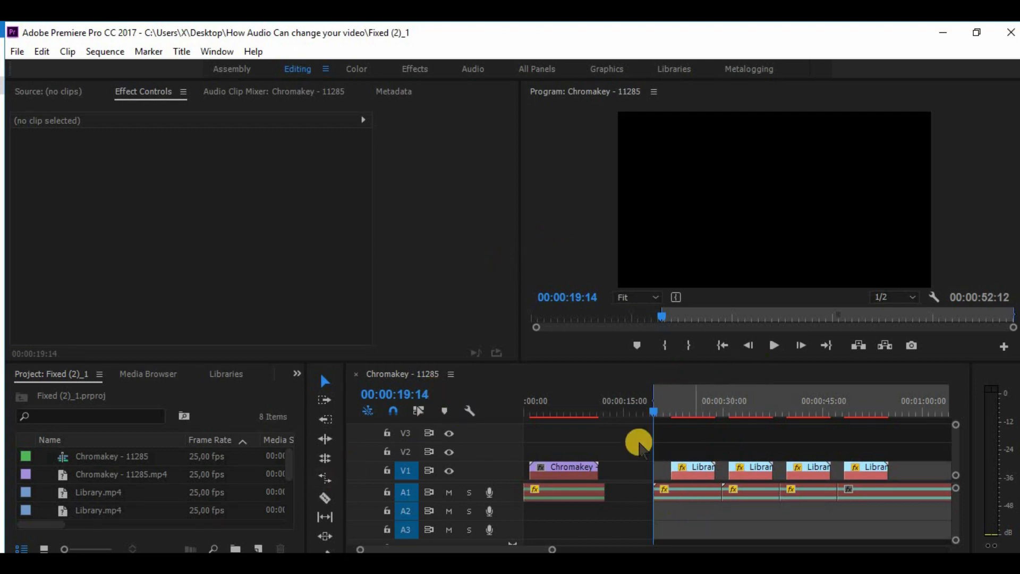
pyautogui.moveTo(599, 395)
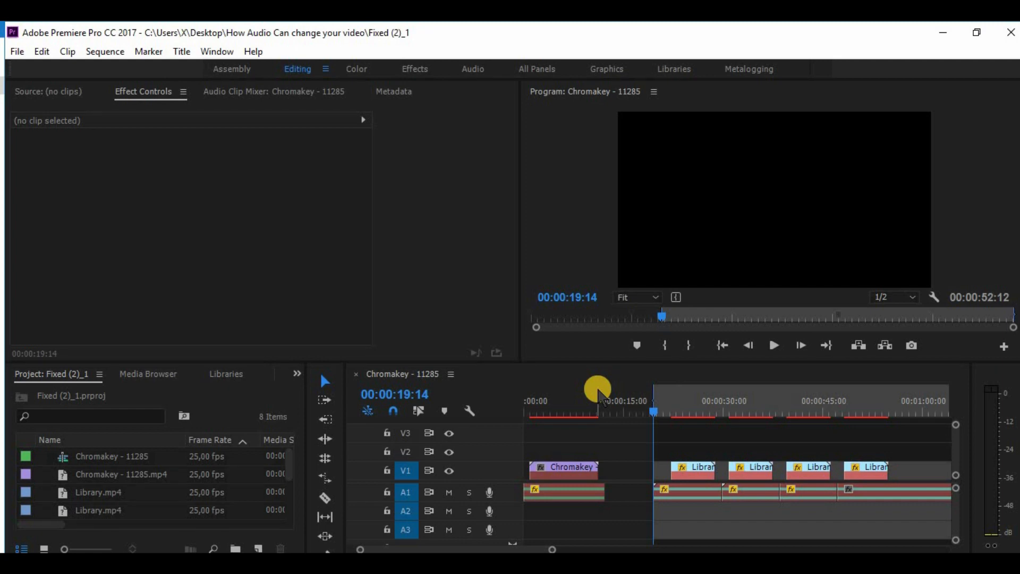